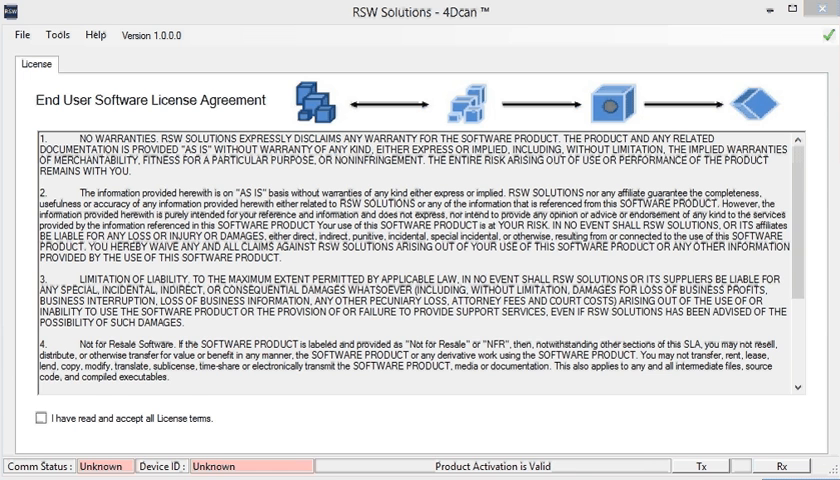
Step: Accept all license terms on the License tab
click(74, 64)
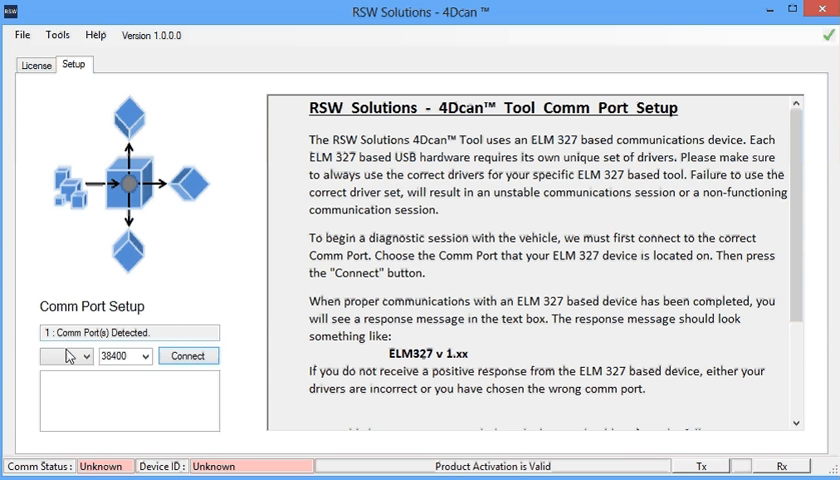
Step: Select COM9 as the ELM327 adapter port and open the LR3 Land Rover page
click(88, 355)
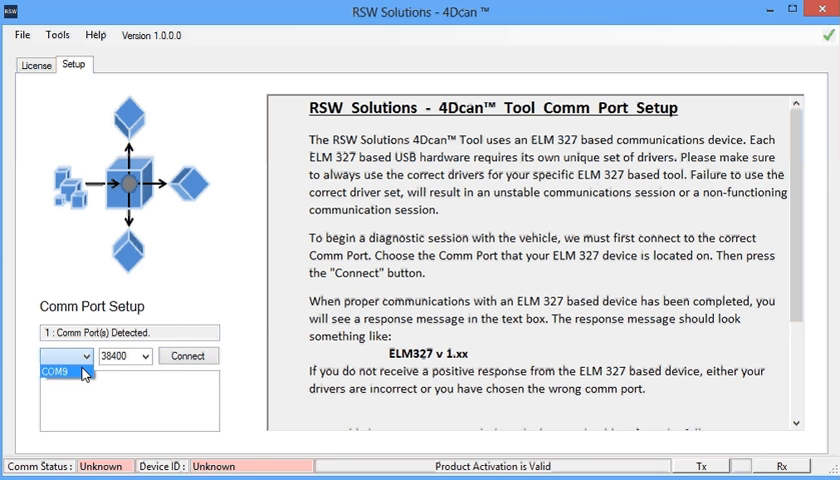
click(187, 355)
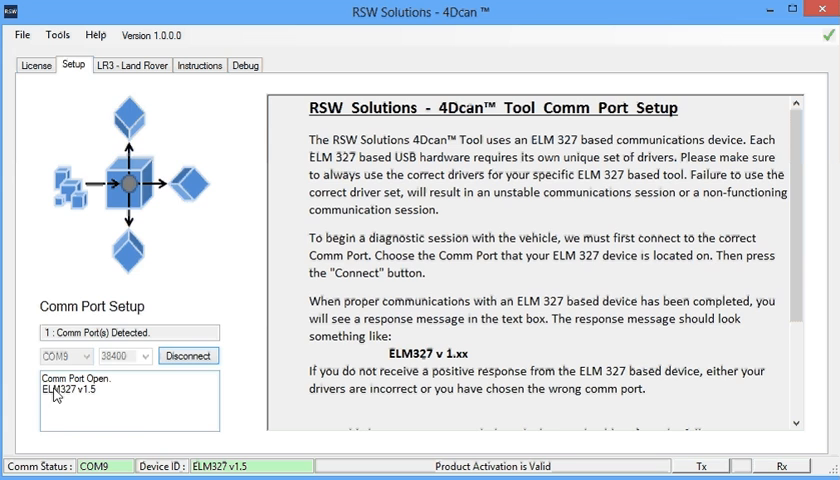
click(131, 64)
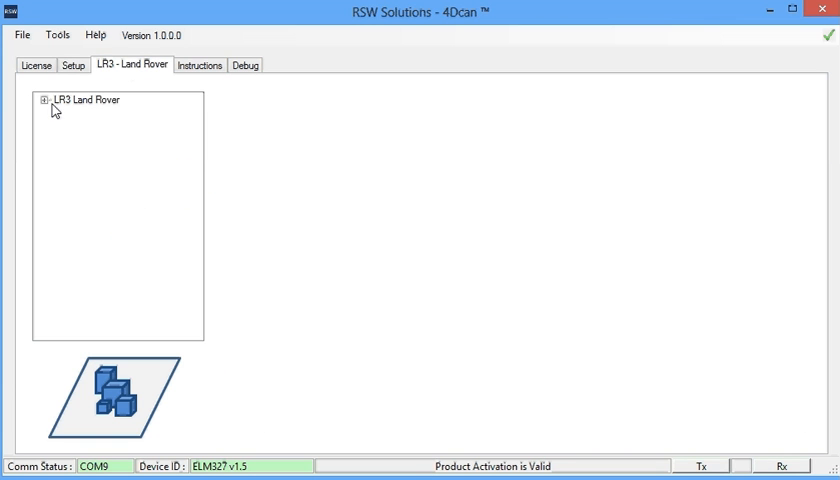
Step: Open Live Data > EAS - Operation Sensors and graph Tank PSI (38 PSI)
click(41, 99)
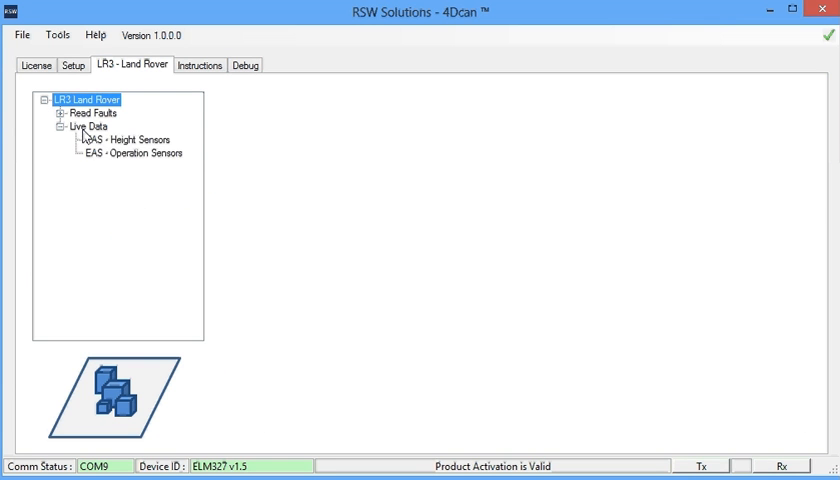
click(91, 127)
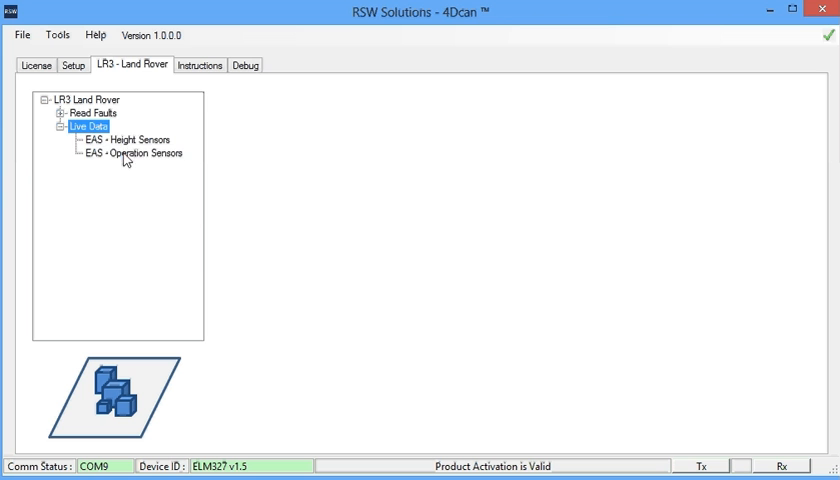
click(131, 153)
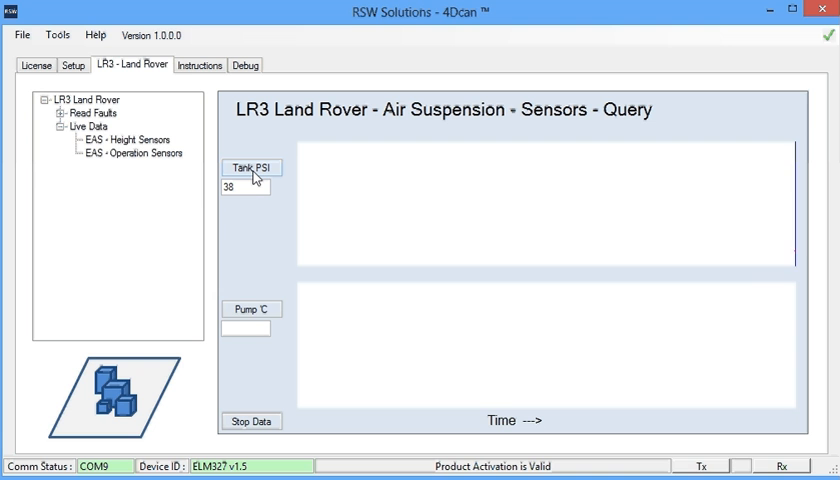
click(251, 168)
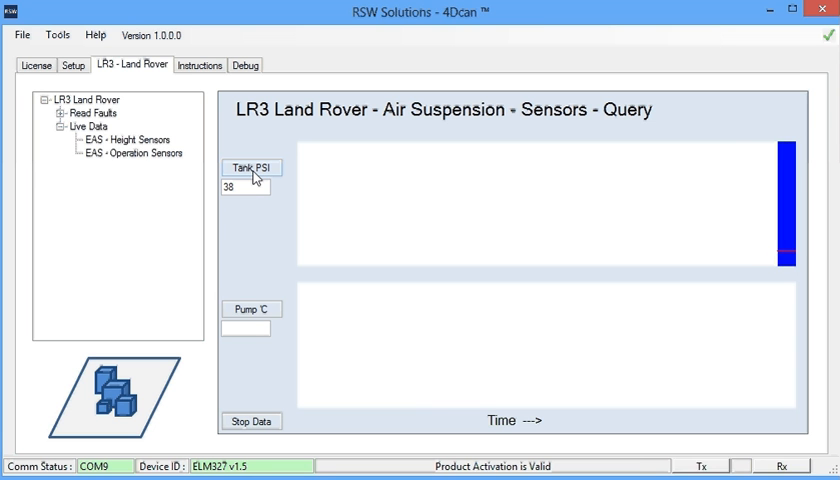